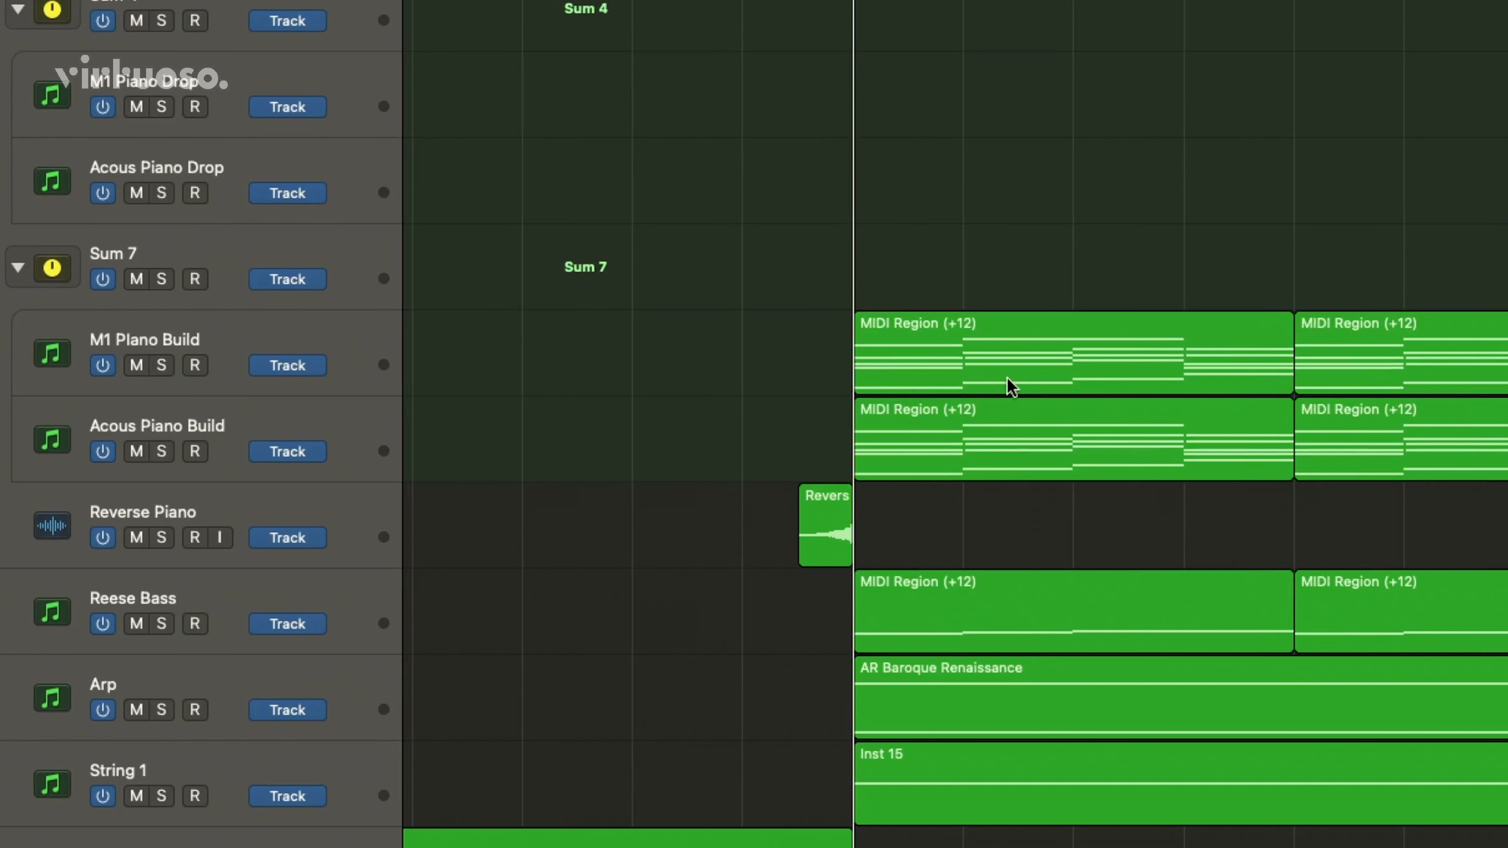
mouse_move(921, 391)
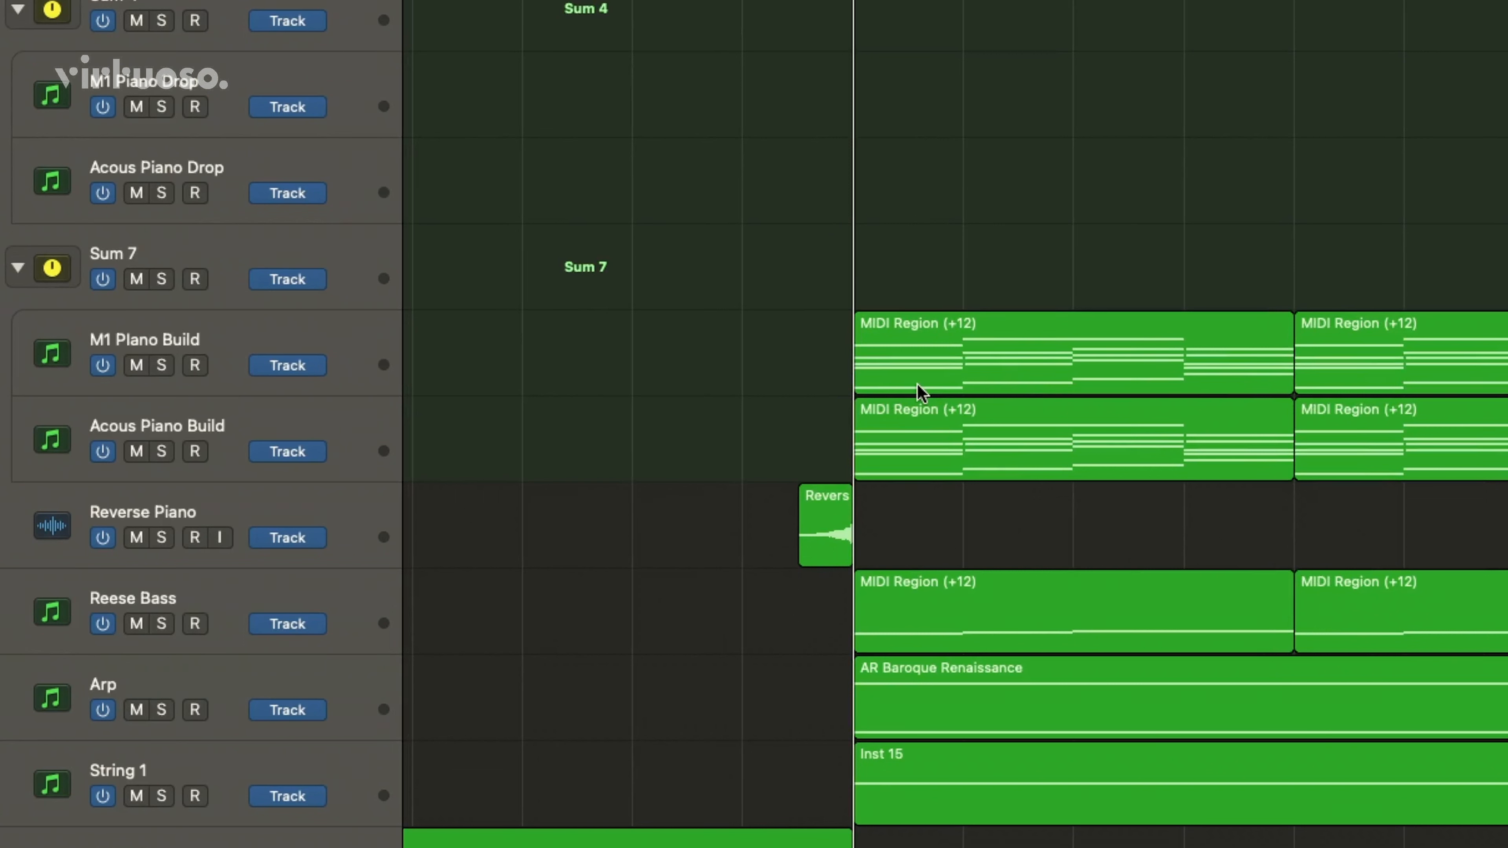
Solo the Sum 7 piano build track stack so all other tracks are silenced
click(162, 279)
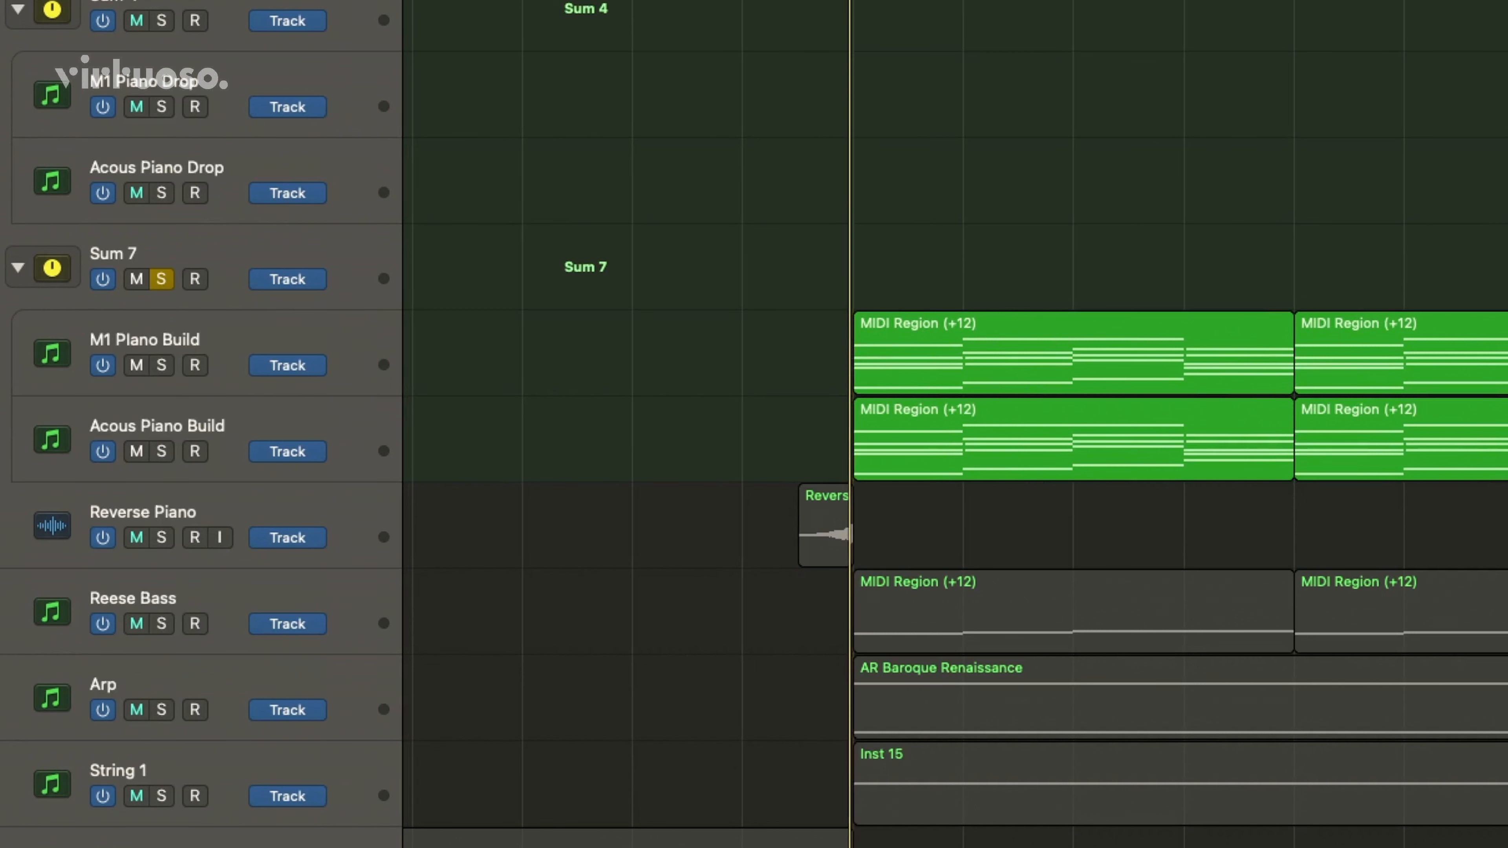